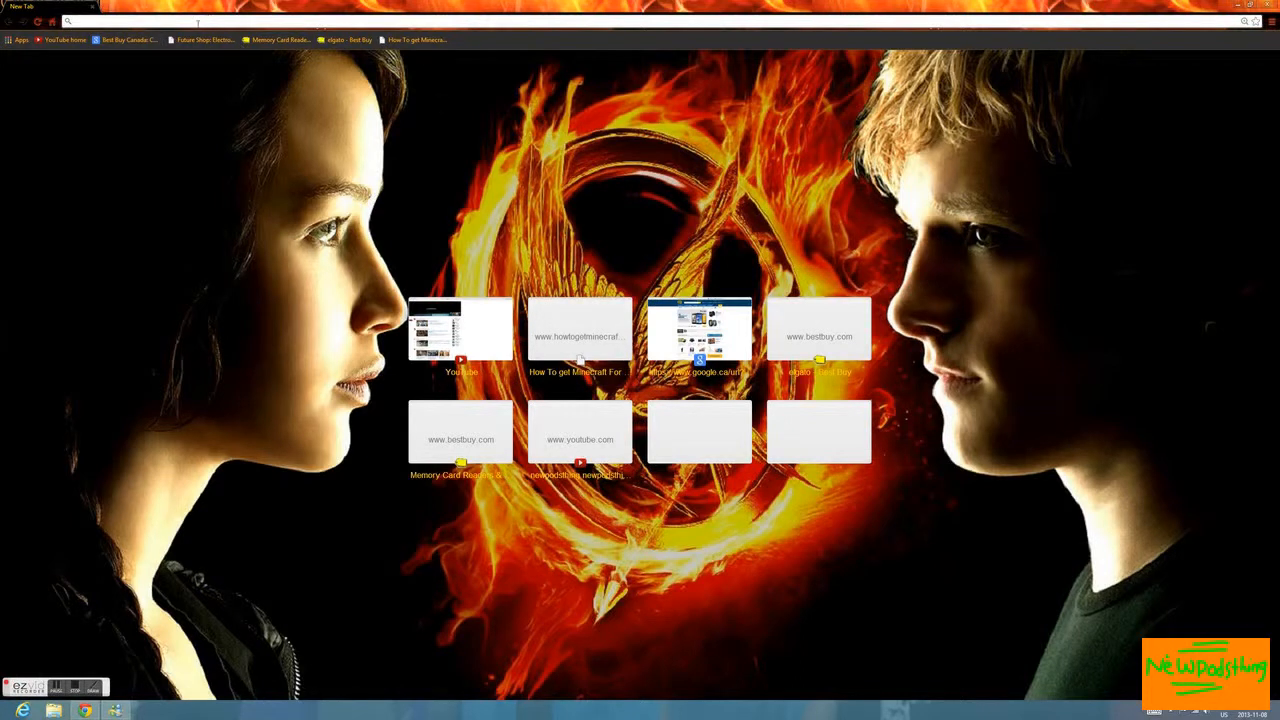
Go to google.ca and place the cursor in the Google search box
{"action": "type", "text": "google.ca"}
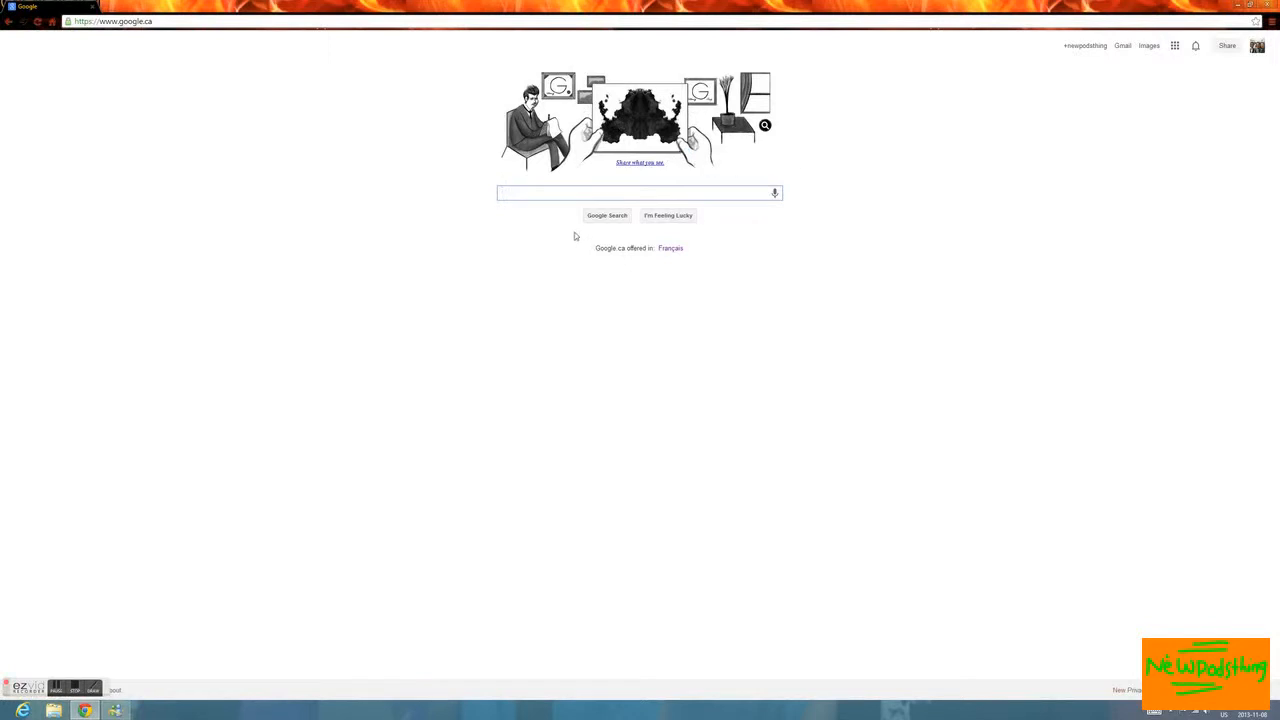
{"action": "left_click", "coordinate": [639, 192]}
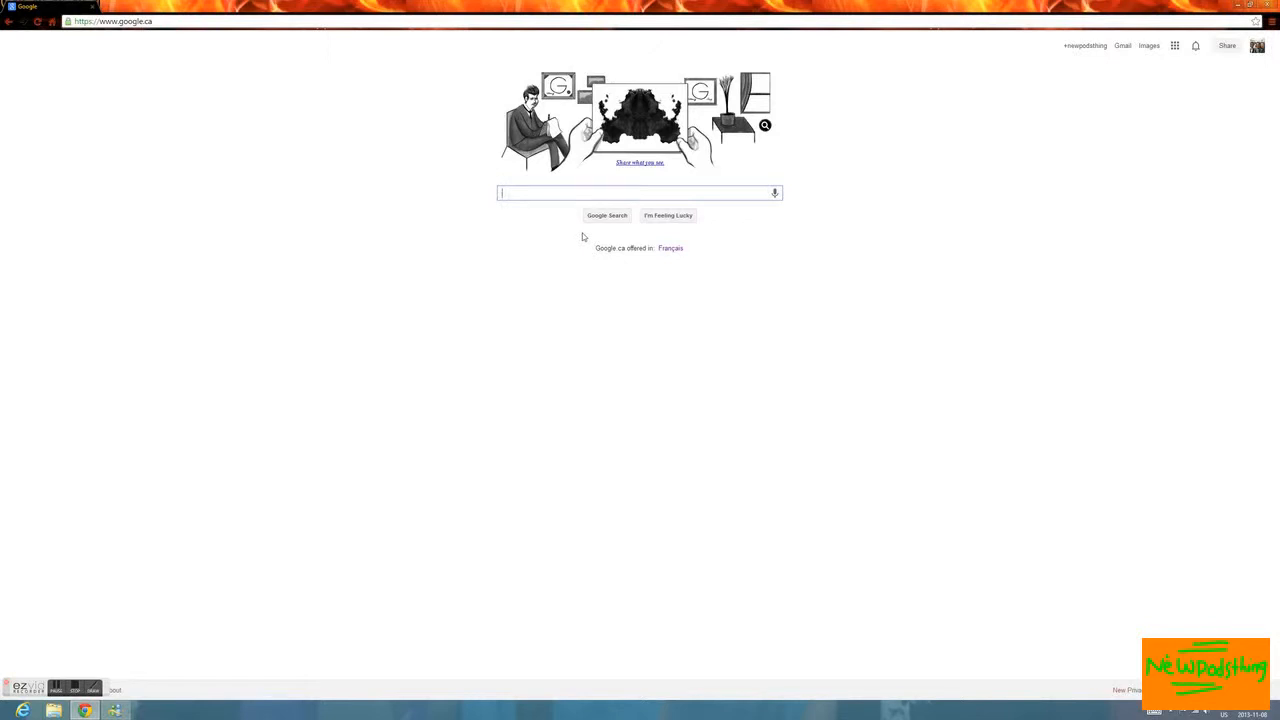
{"action": "mouse_move", "coordinate": [615, 194]}
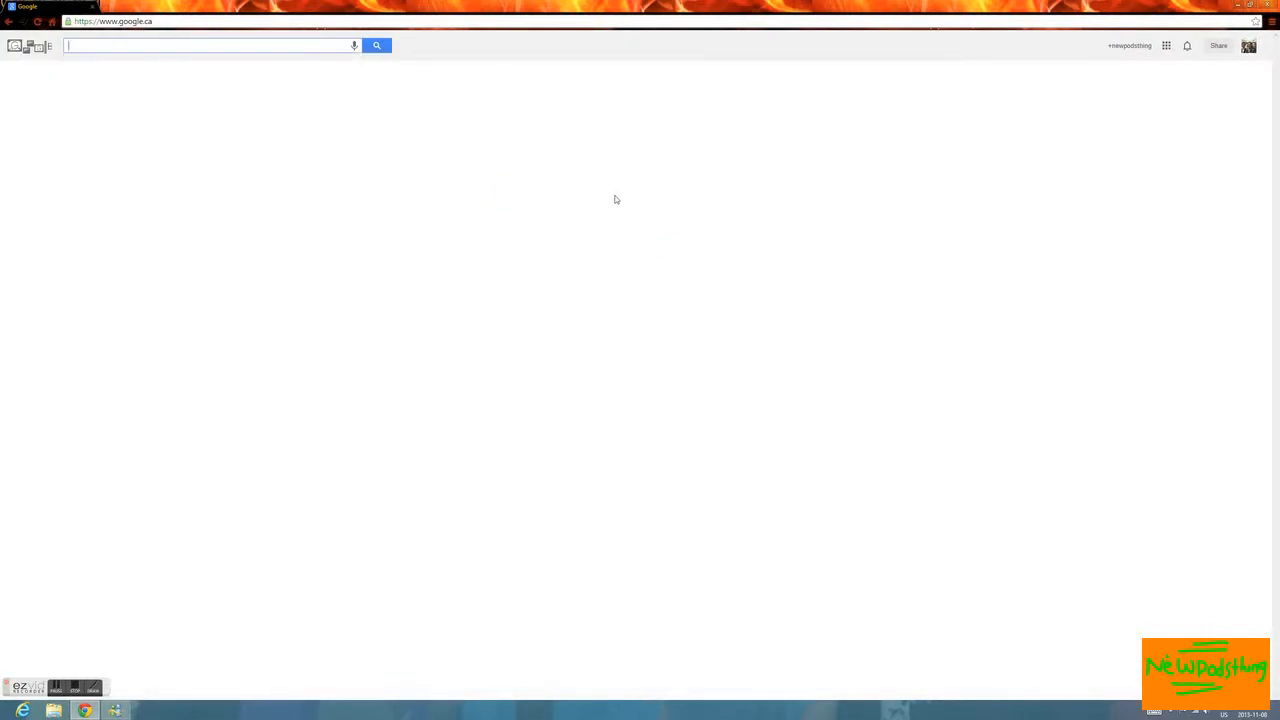
Search Google for apple.ca to list Apple Canada's official site
{"action": "type", "text": "apl"}
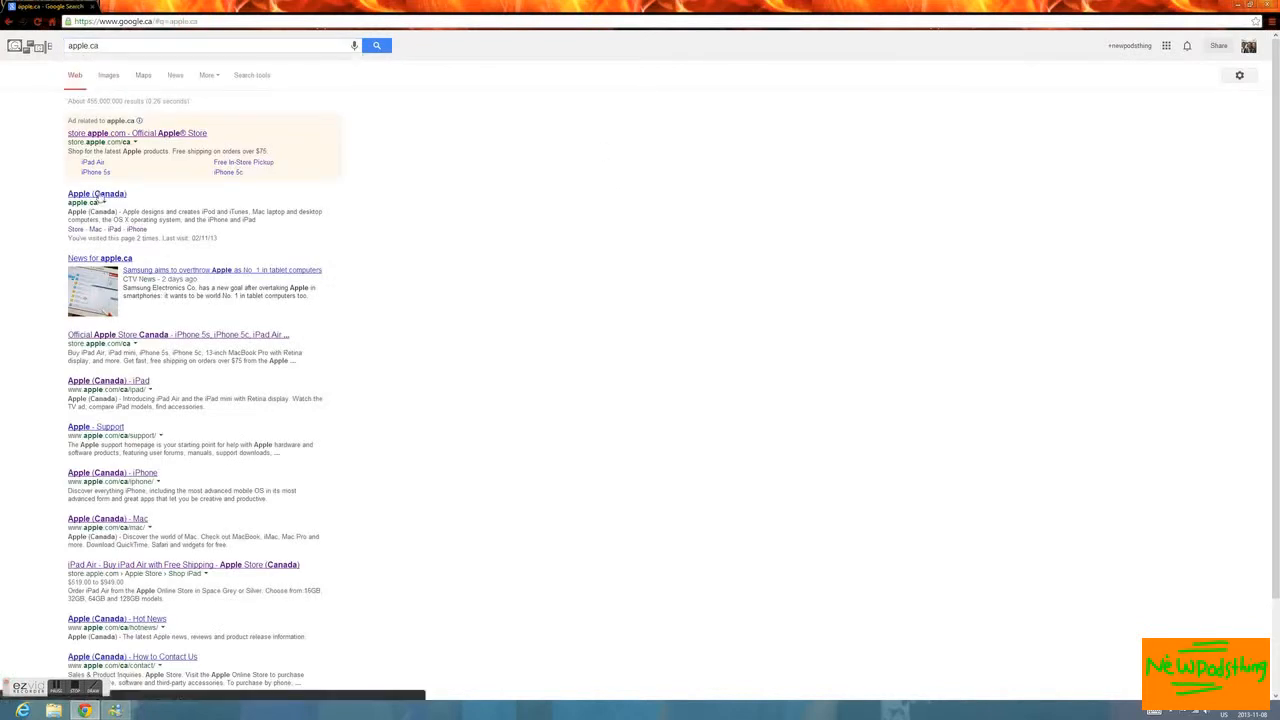
Open Apple Canada's site from the results and browse the iPad Air product page
{"action": "left_click", "coordinate": [97, 193]}
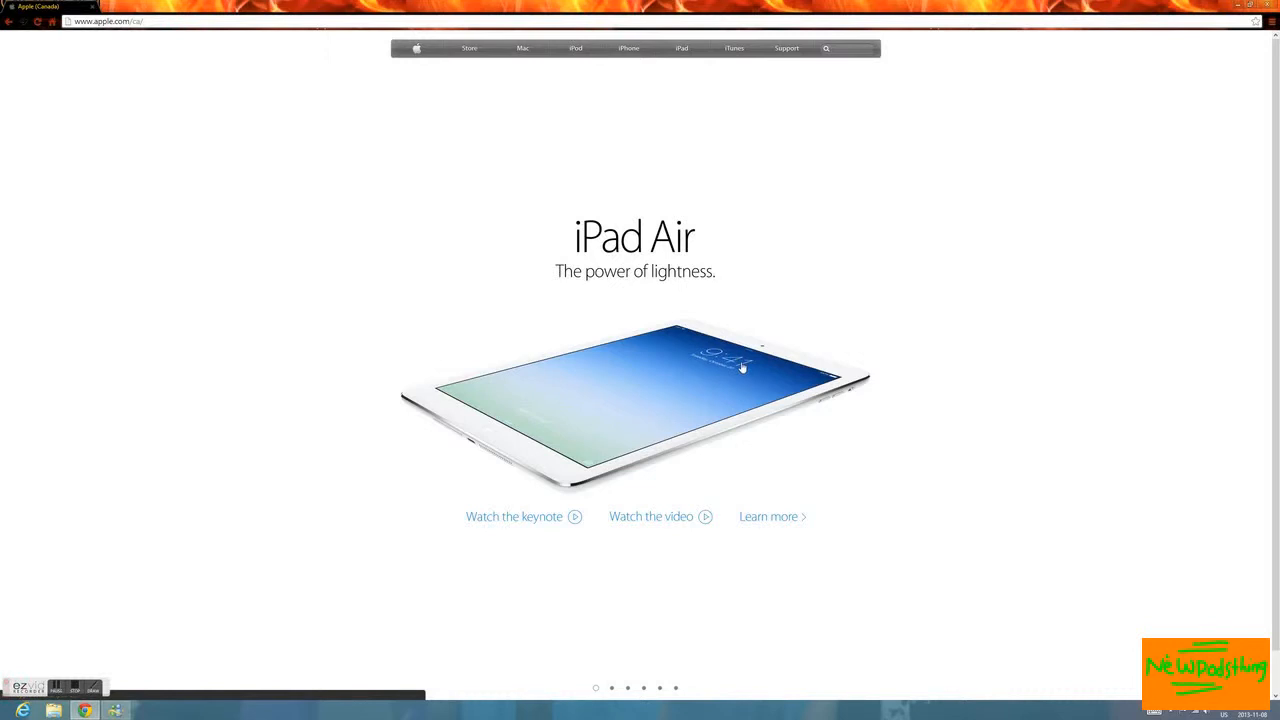
{"action": "mouse_move", "coordinate": [703, 290]}
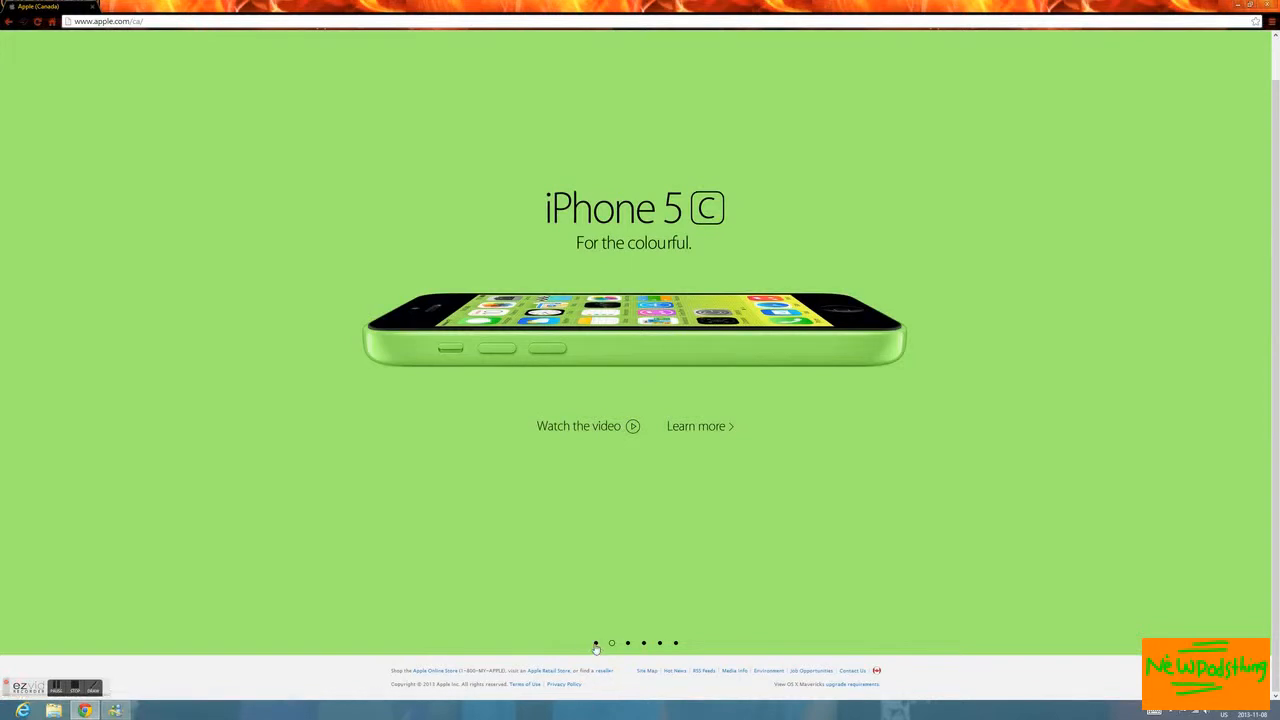
{"action": "left_click", "coordinate": [643, 643]}
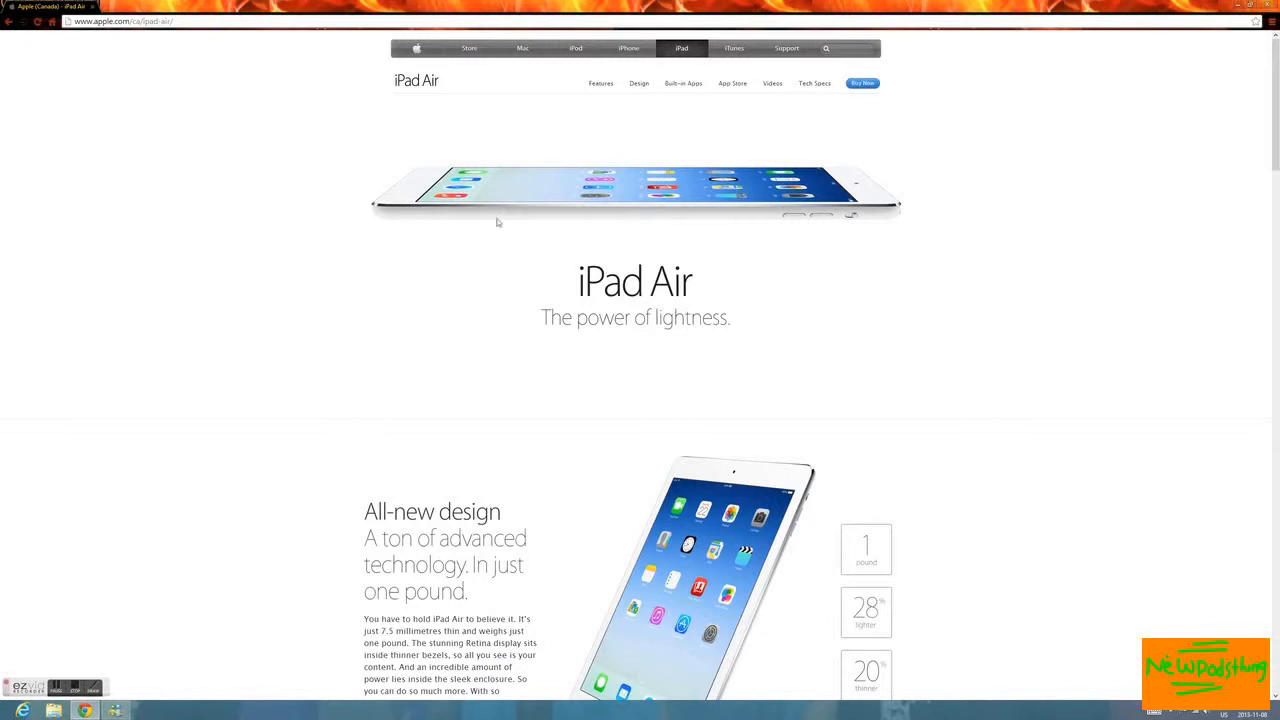
{"action": "scroll", "scroll_direction": "down", "scroll_amount": 3}
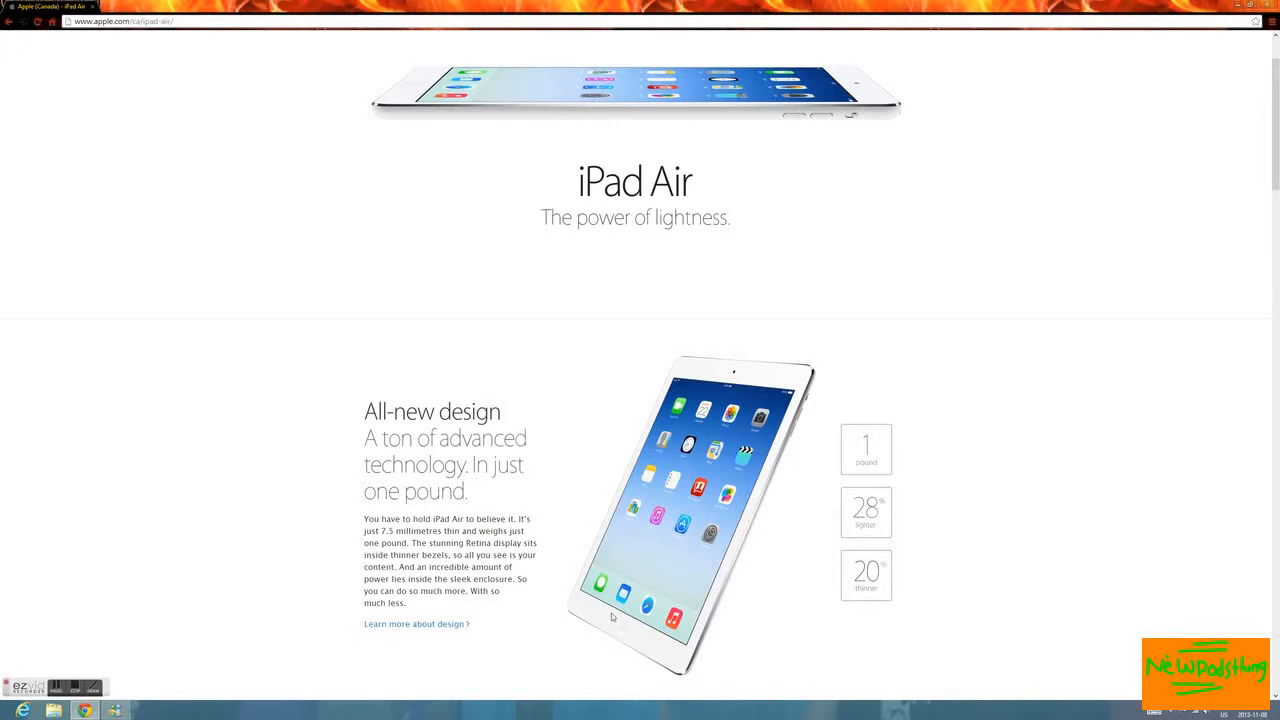
{"action": "mouse_move", "coordinate": [872, 458]}
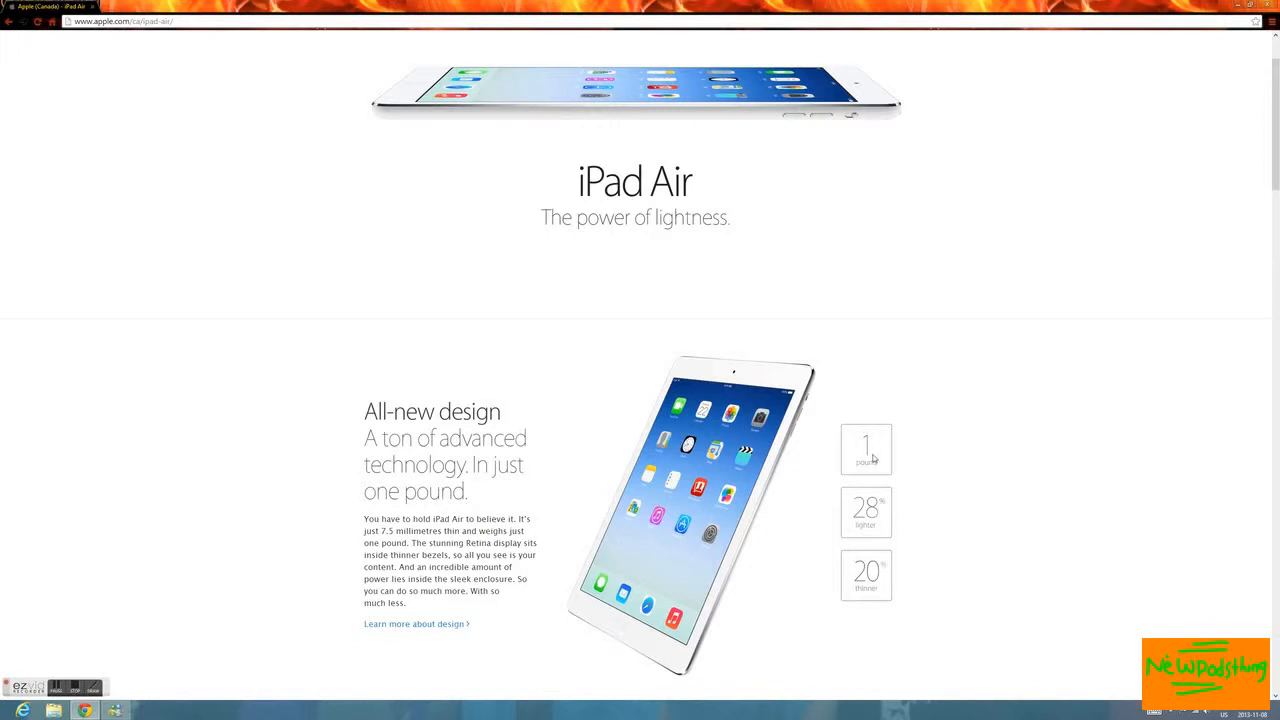
{"action": "scroll", "scroll_direction": "down", "scroll_amount": 3}
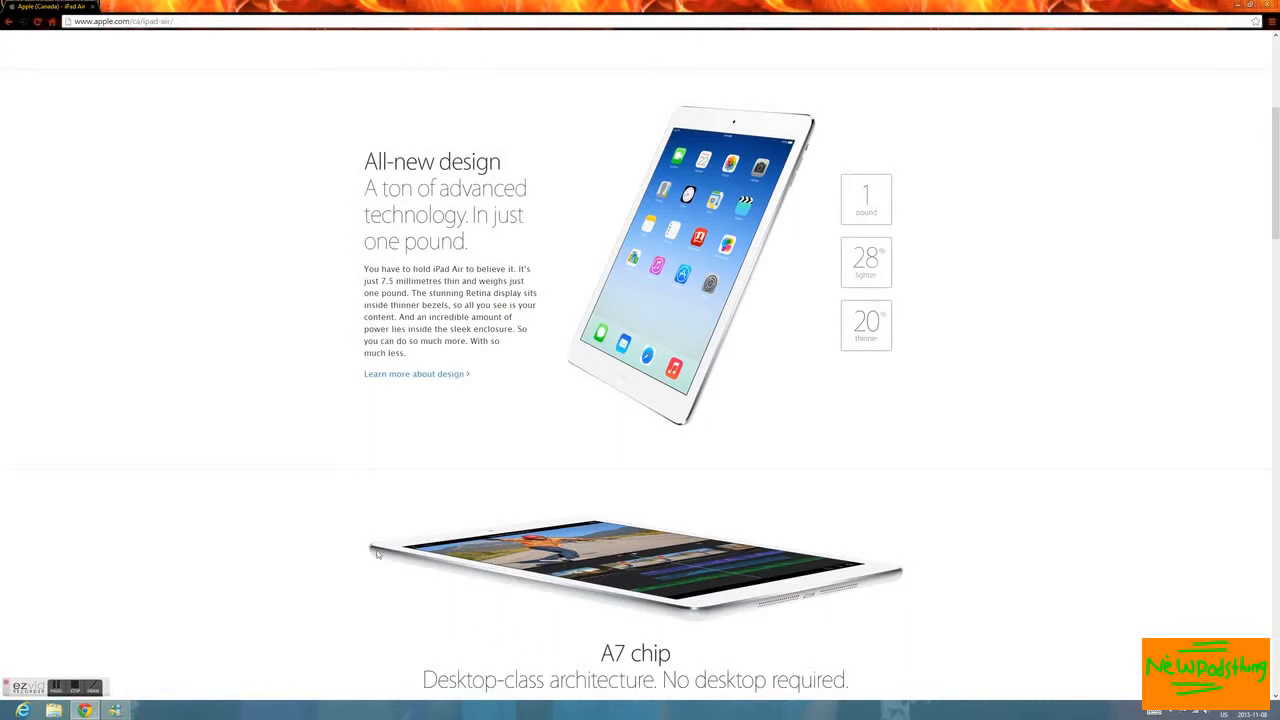
{"action": "scroll", "scroll_direction": "down", "scroll_amount": 3}
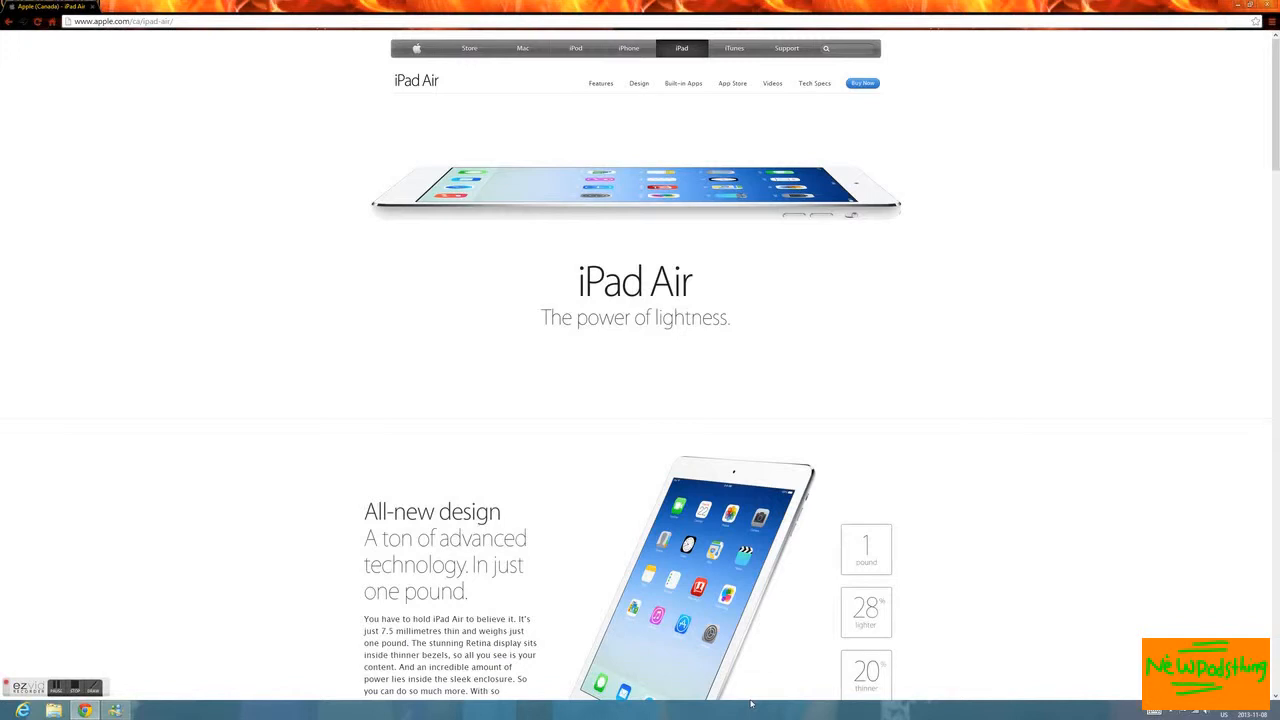
{"action": "mouse_move", "coordinate": [658, 555]}
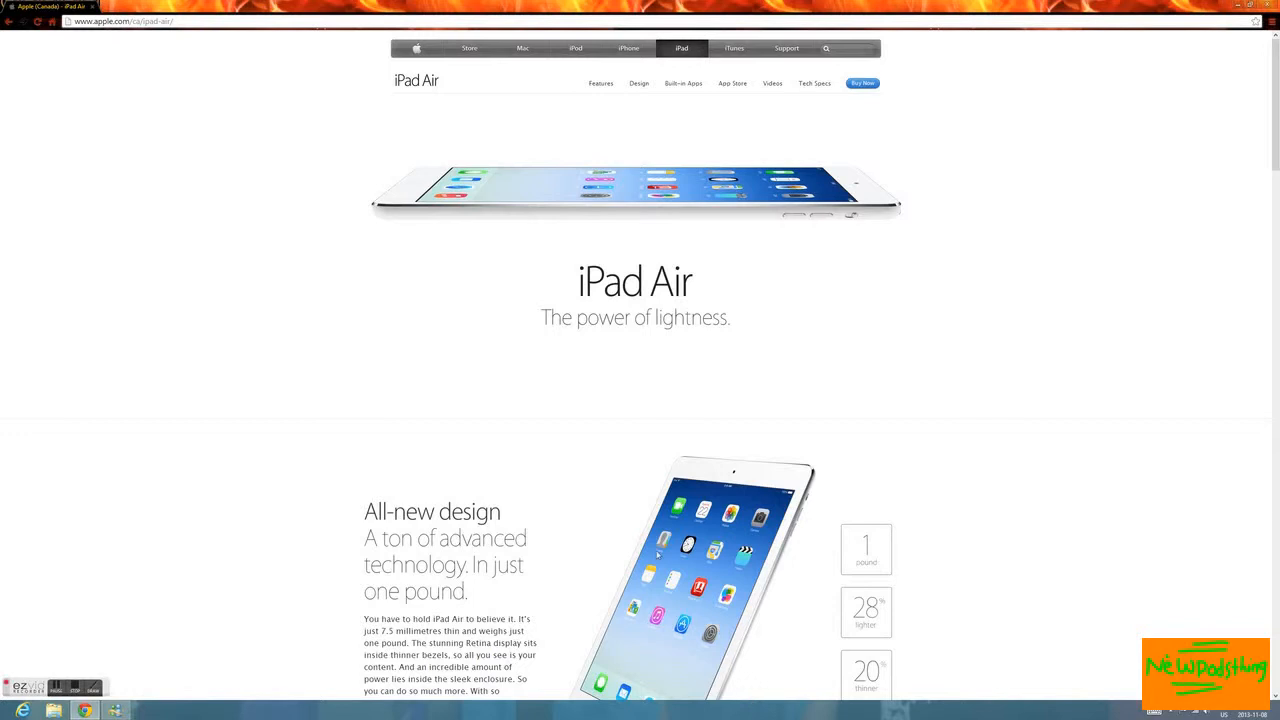
{"action": "mouse_move", "coordinate": [628, 48]}
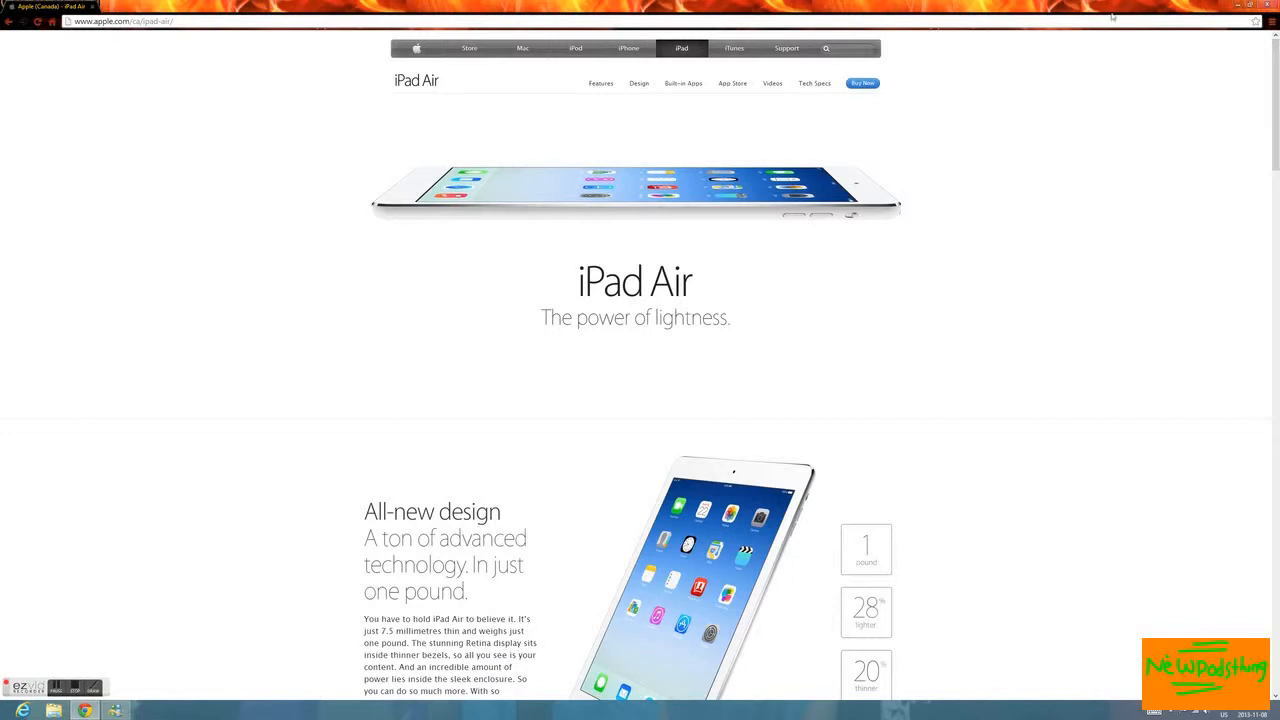
Open the iPad Air buying page, choose the Silver finish and review Wi-Fi and Cellular prices
{"action": "left_click", "coordinate": [861, 83]}
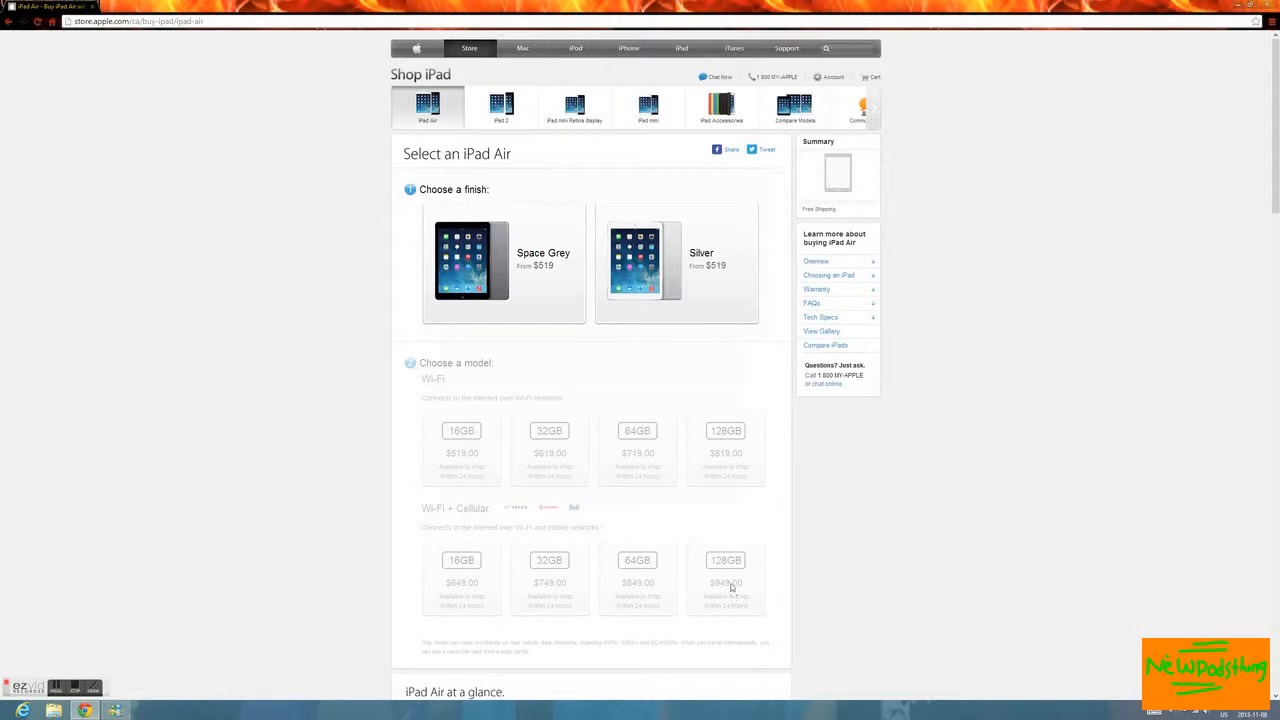
{"action": "left_click", "coordinate": [676, 263]}
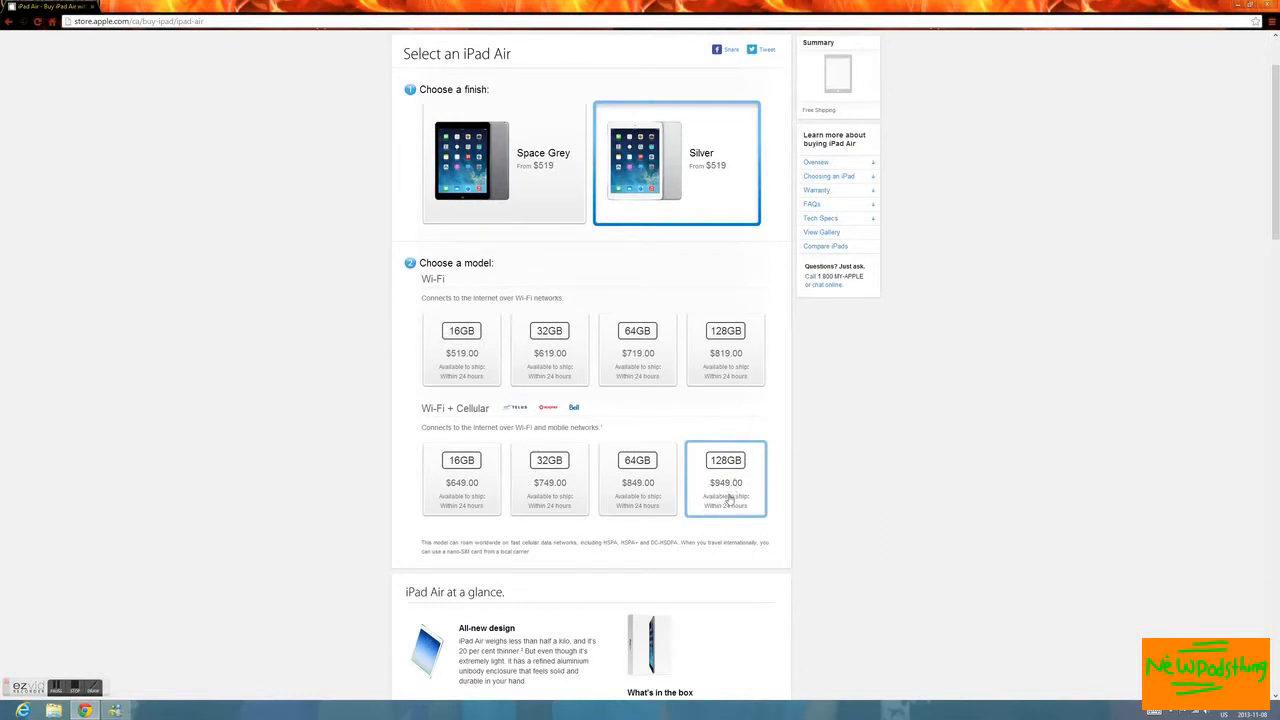
{"action": "mouse_move", "coordinate": [703, 507]}
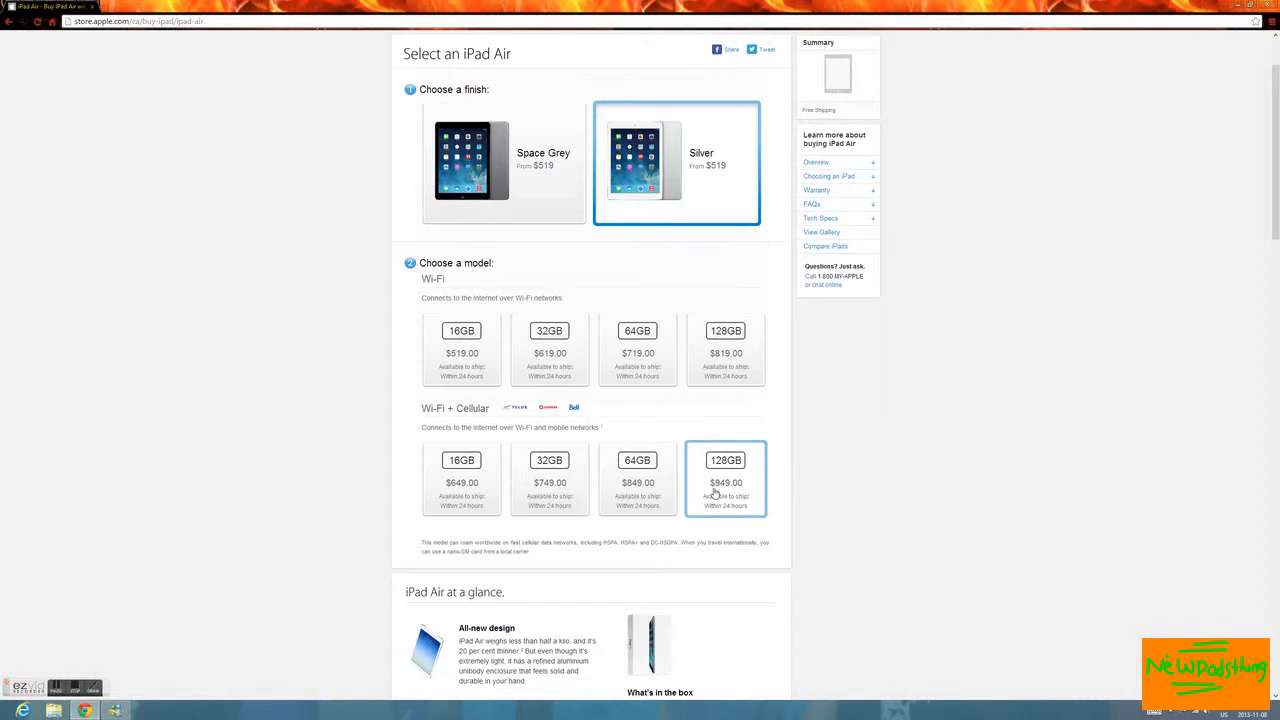
{"action": "mouse_move", "coordinate": [718, 493]}
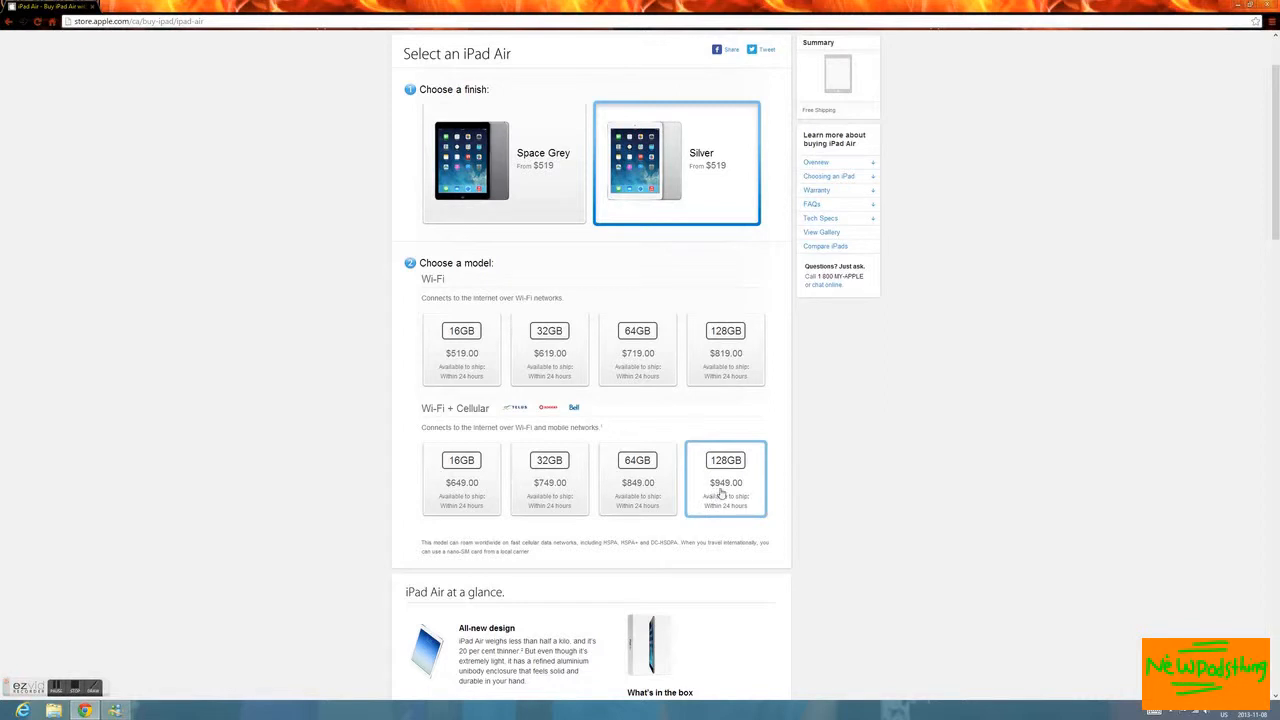
{"action": "scroll", "scroll_direction": "down", "scroll_amount": 3}
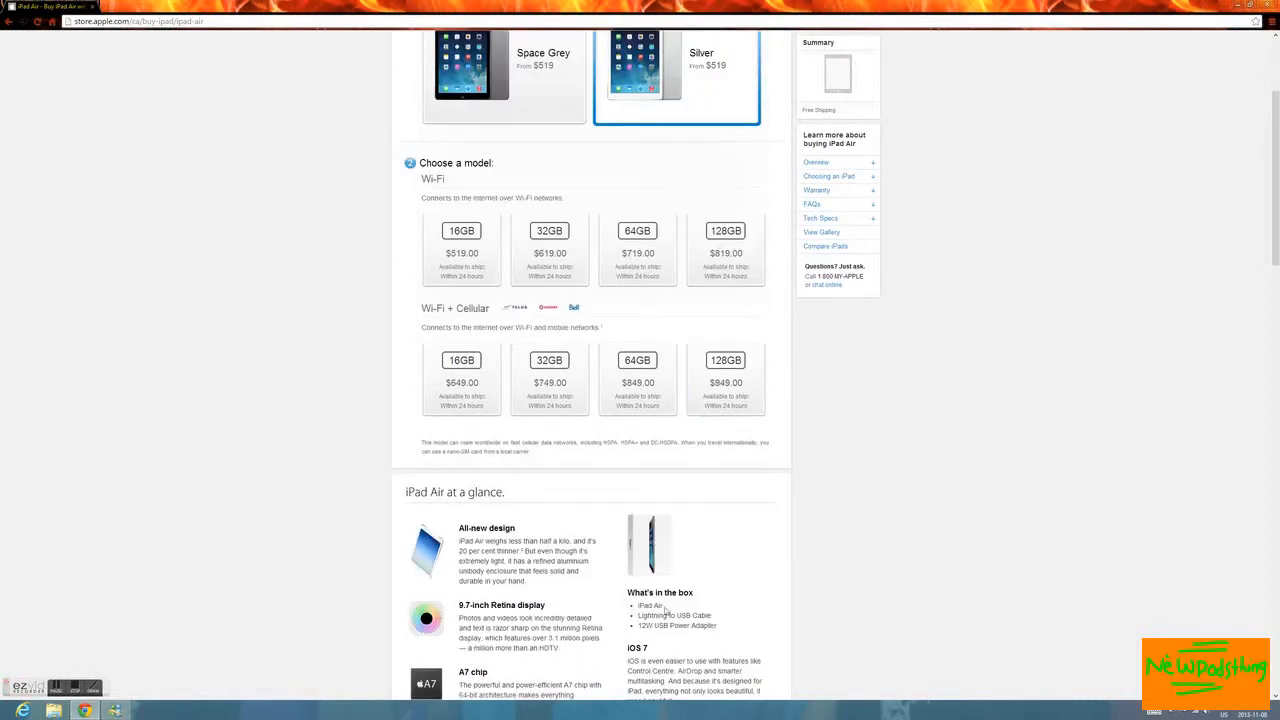
{"action": "mouse_move", "coordinate": [1106, 613]}
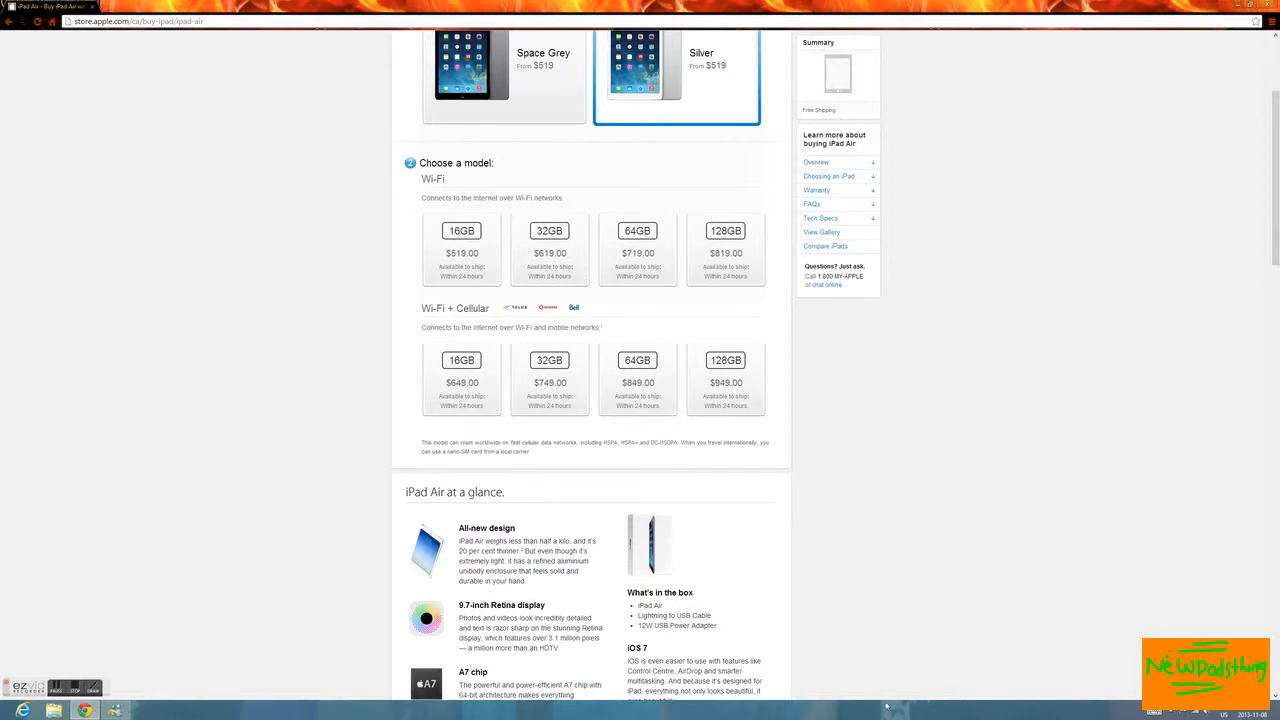
{"action": "mouse_move", "coordinate": [659, 636]}
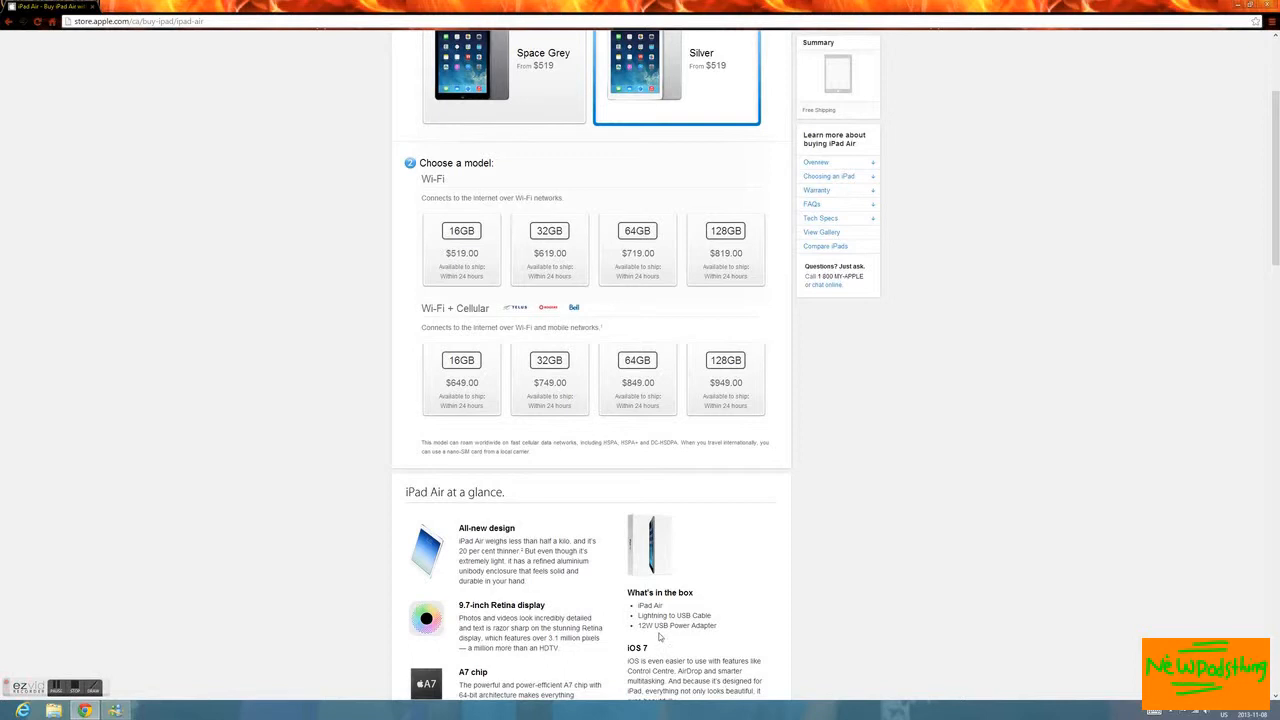
{"action": "mouse_move", "coordinate": [653, 640]}
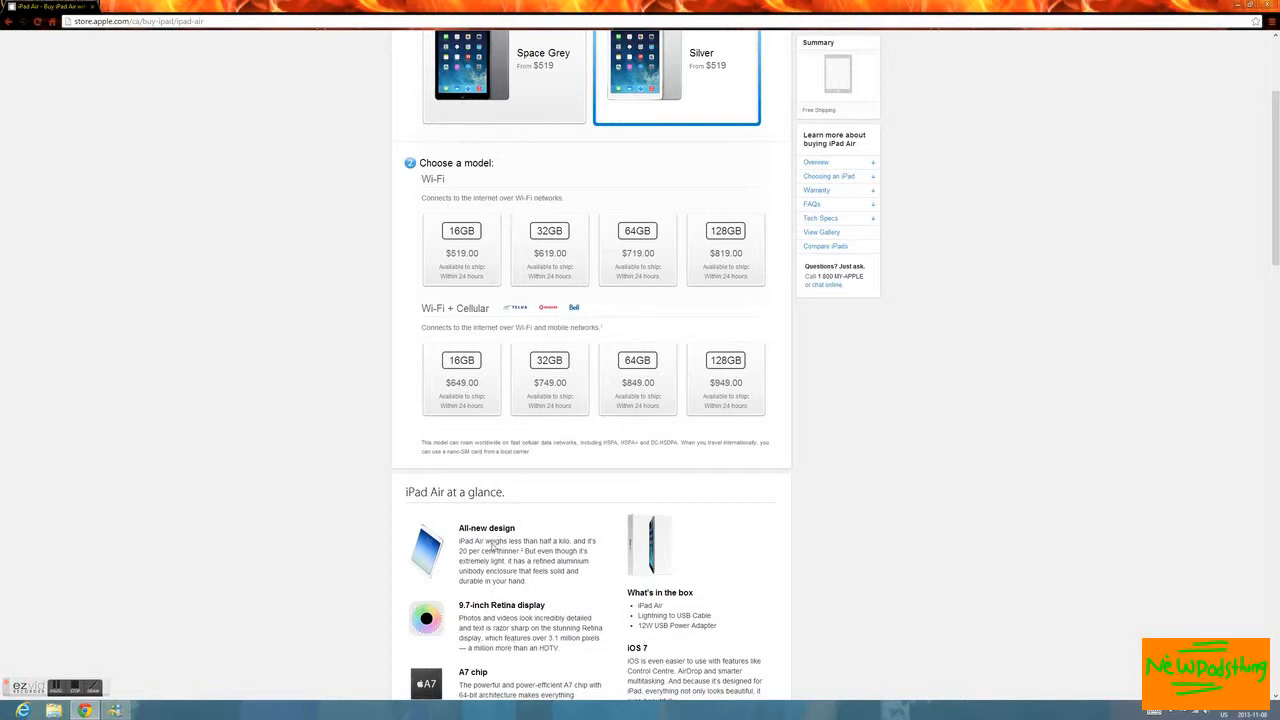
{"action": "scroll", "scroll_direction": "down", "scroll_amount": 3}
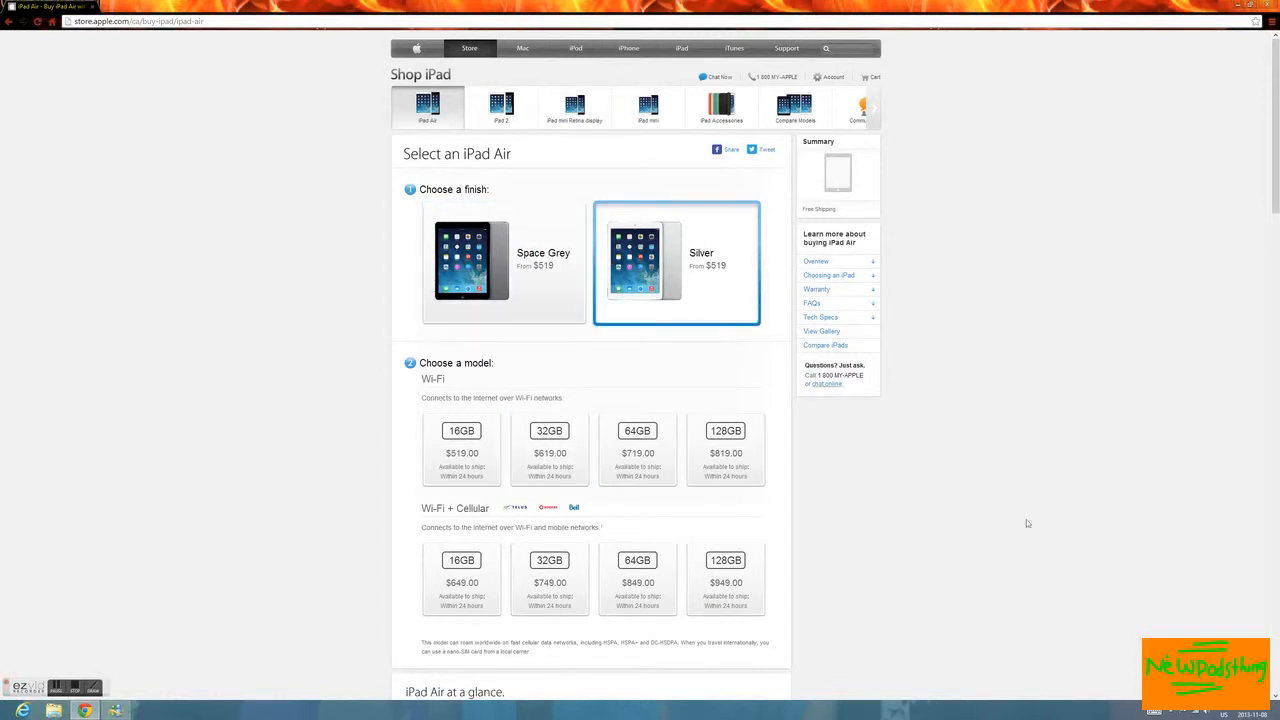
{"action": "mouse_move", "coordinate": [1023, 287]}
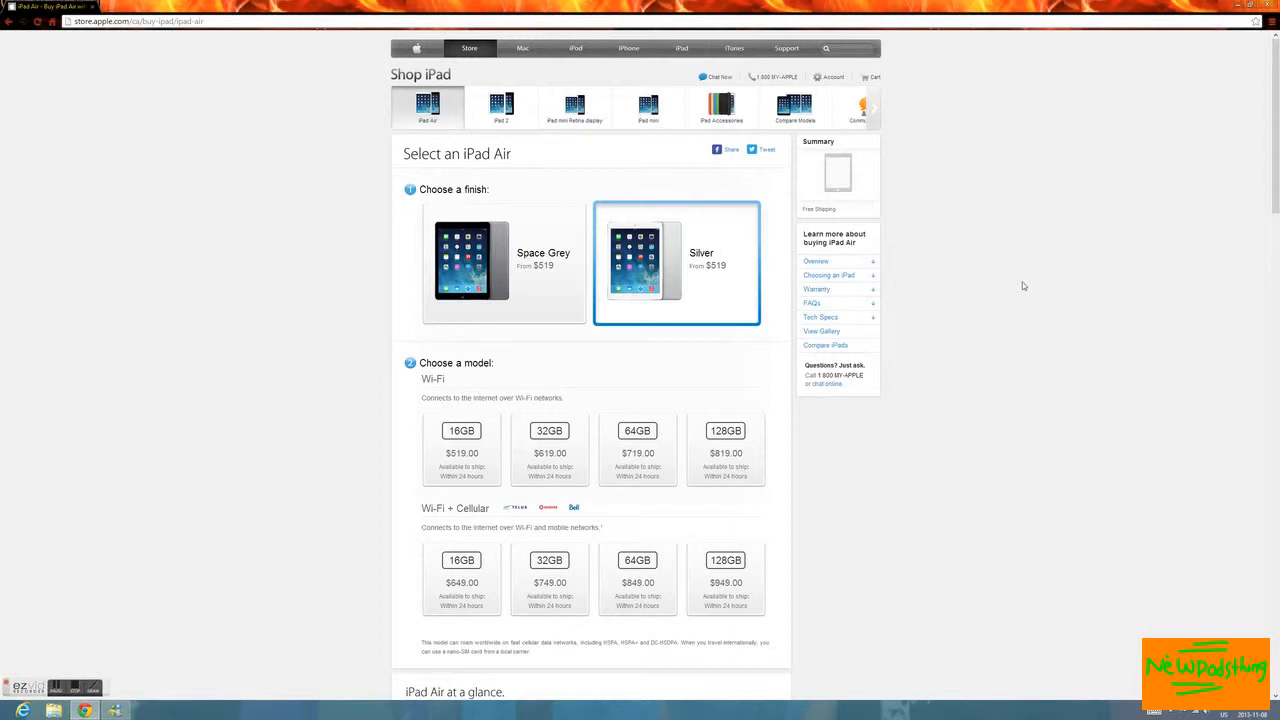
{"action": "mouse_move", "coordinate": [575, 135]}
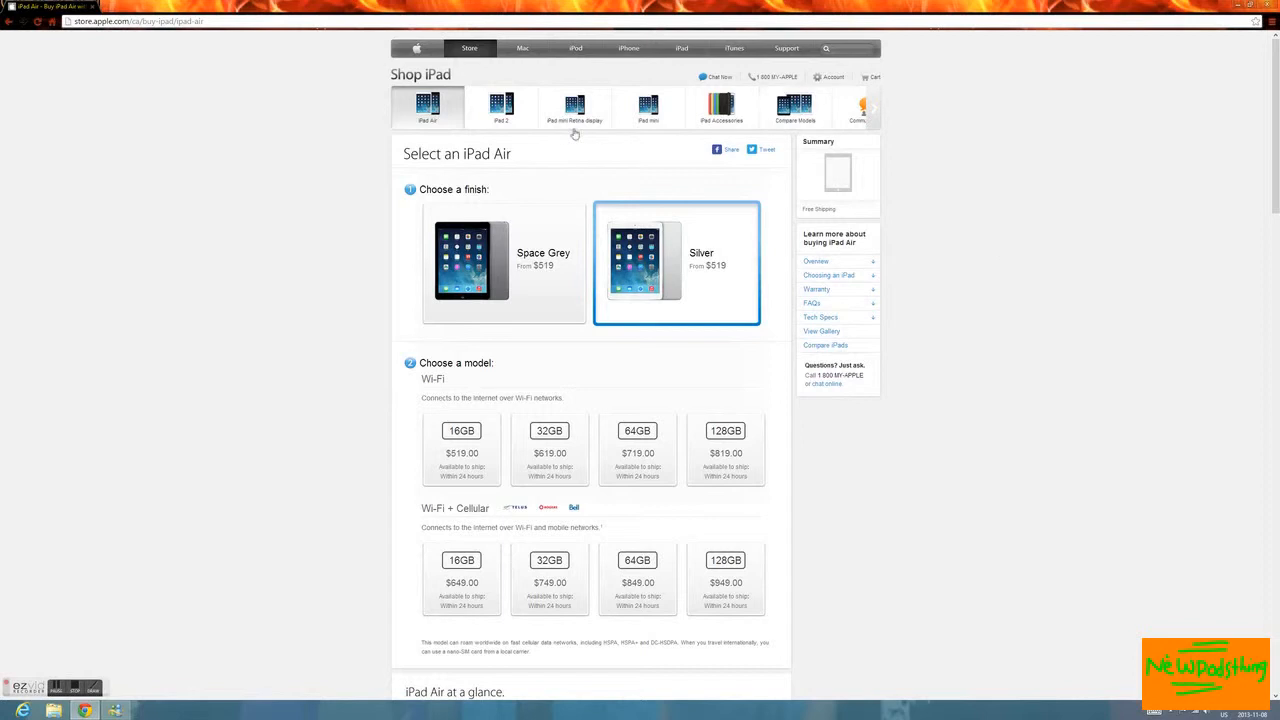
Switch to the iPad 2 buying page and choose the Black colour, showing 16GB prices
{"action": "left_click", "coordinate": [501, 107]}
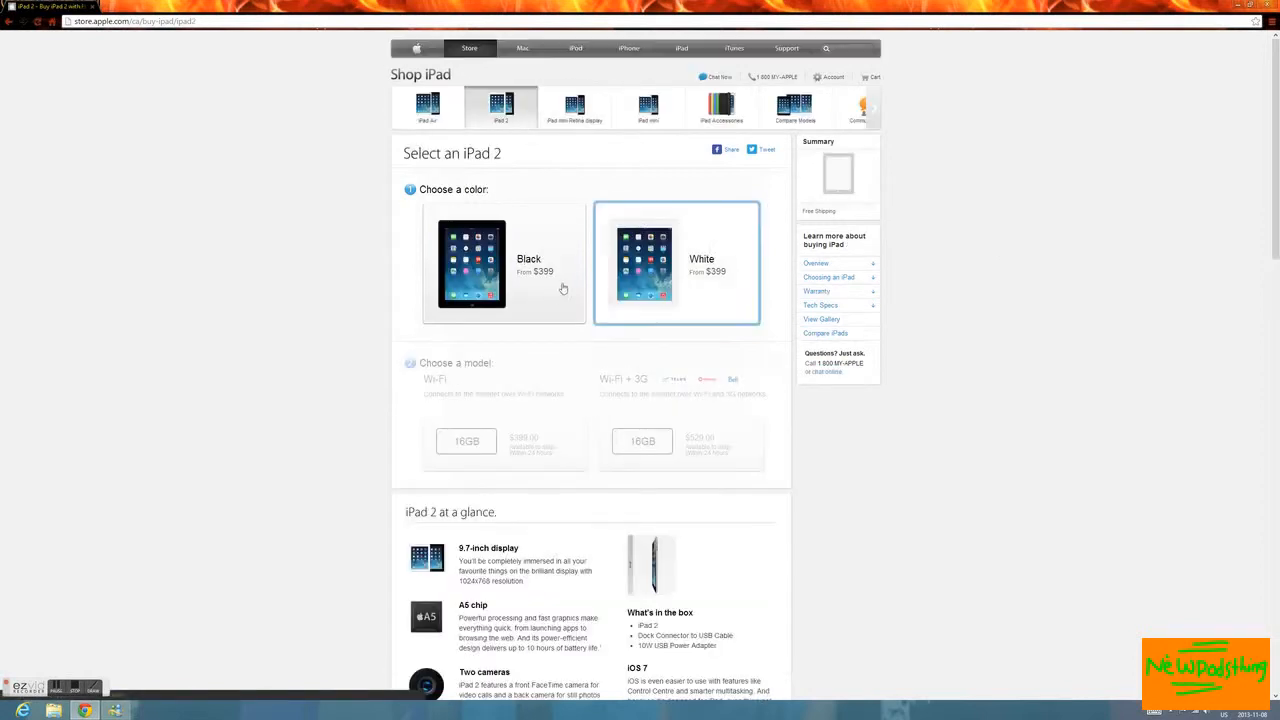
{"action": "mouse_move", "coordinate": [685, 245]}
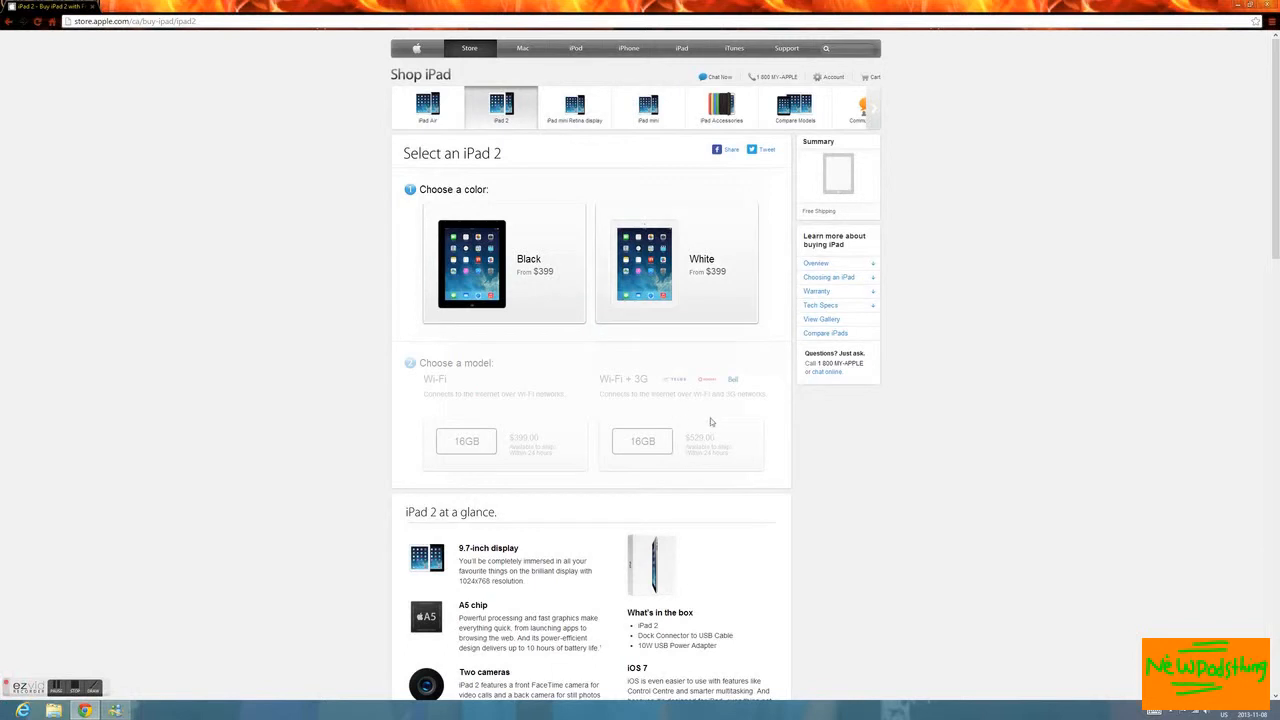
{"action": "mouse_move", "coordinate": [568, 455]}
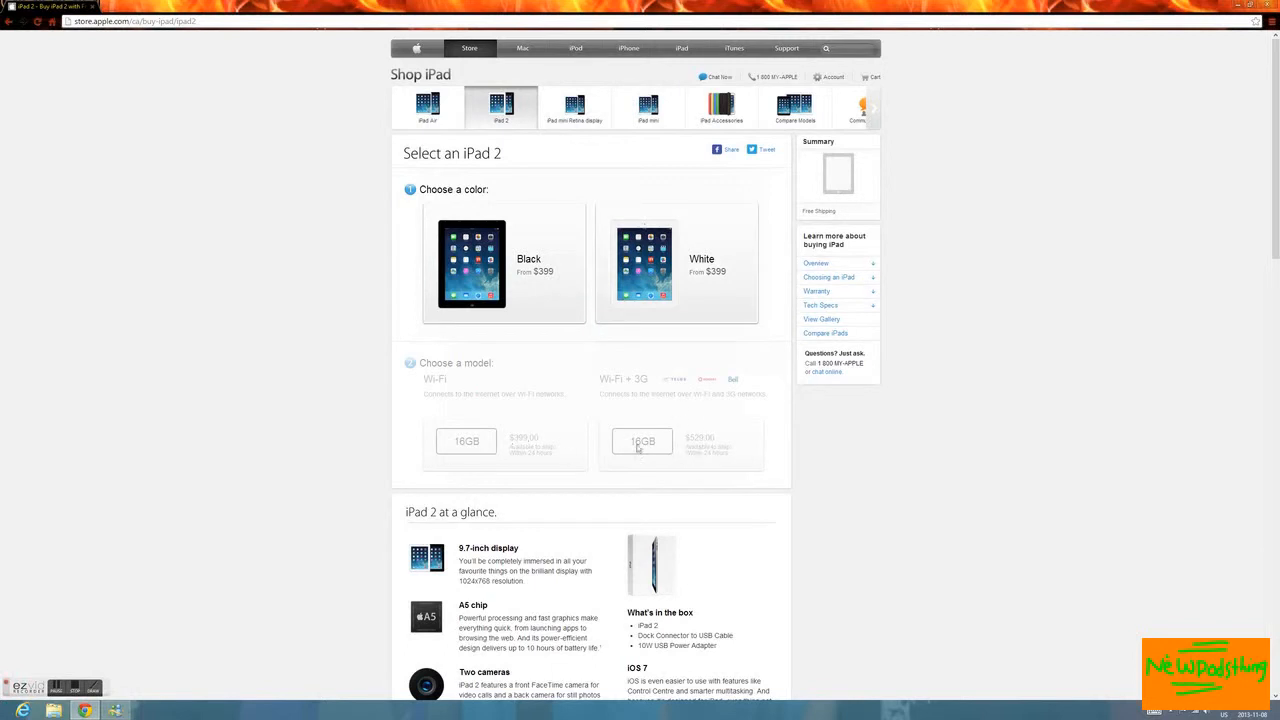
{"action": "left_click", "coordinate": [503, 263]}
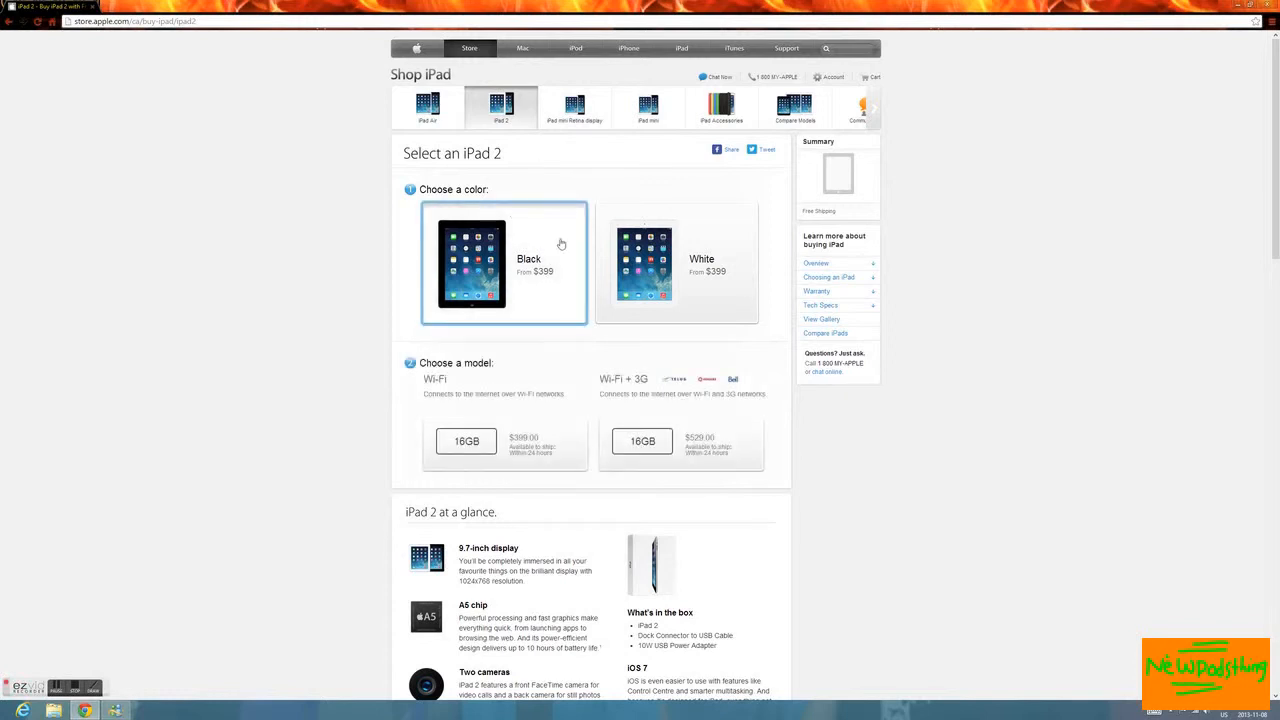
{"action": "left_click", "coordinate": [642, 441]}
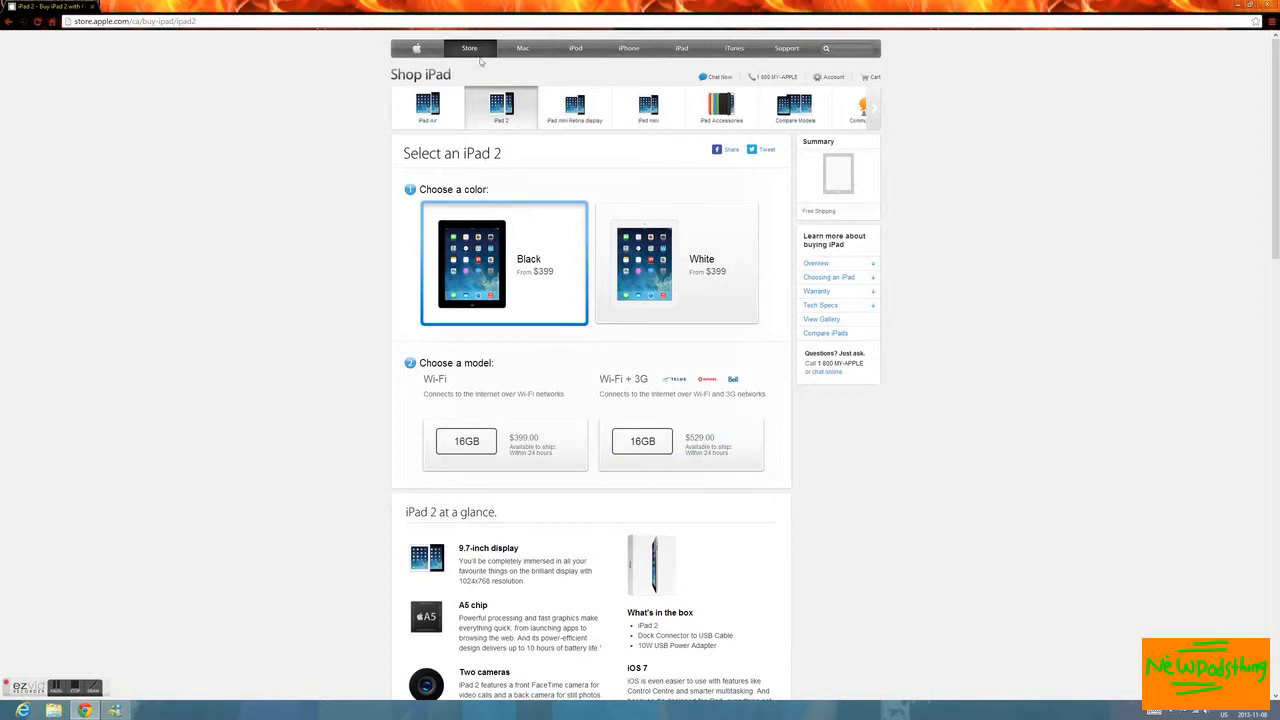
Return to the iPad Air buying page and try selecting the 128GB Wi-Fi and Wi-Fi + Cellular models
{"action": "left_click", "coordinate": [428, 107]}
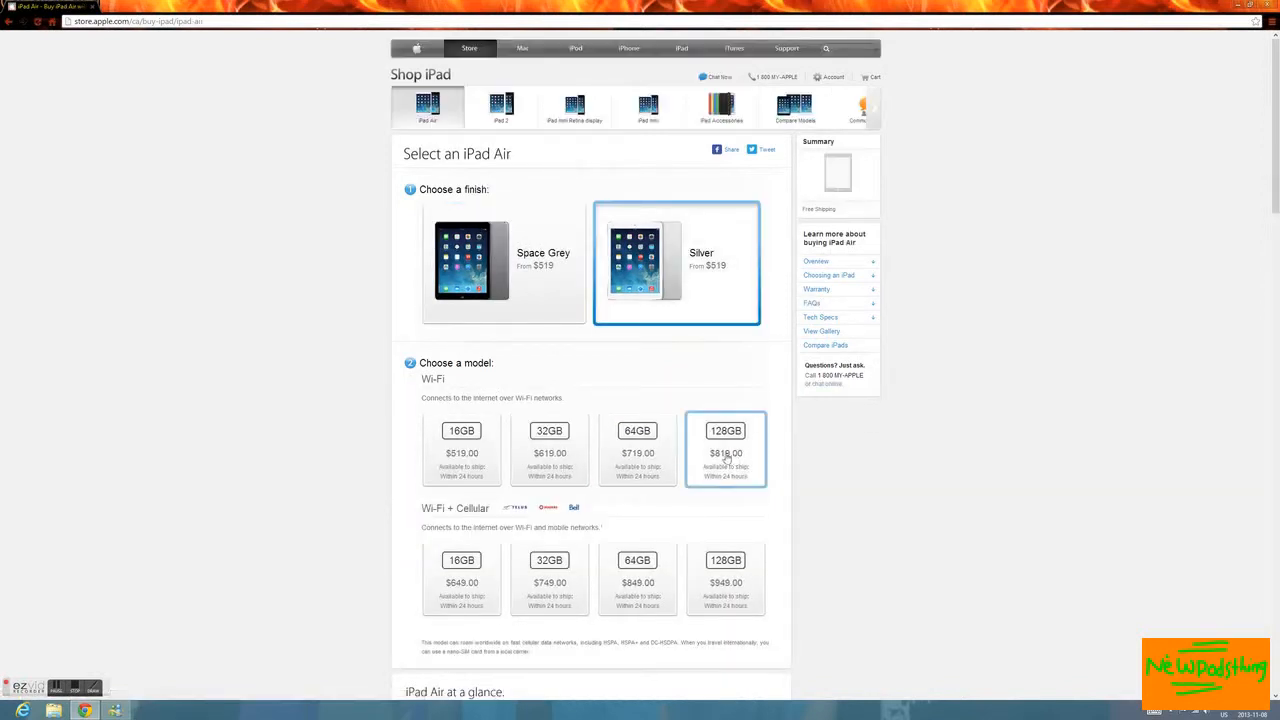
{"action": "left_click", "coordinate": [725, 578]}
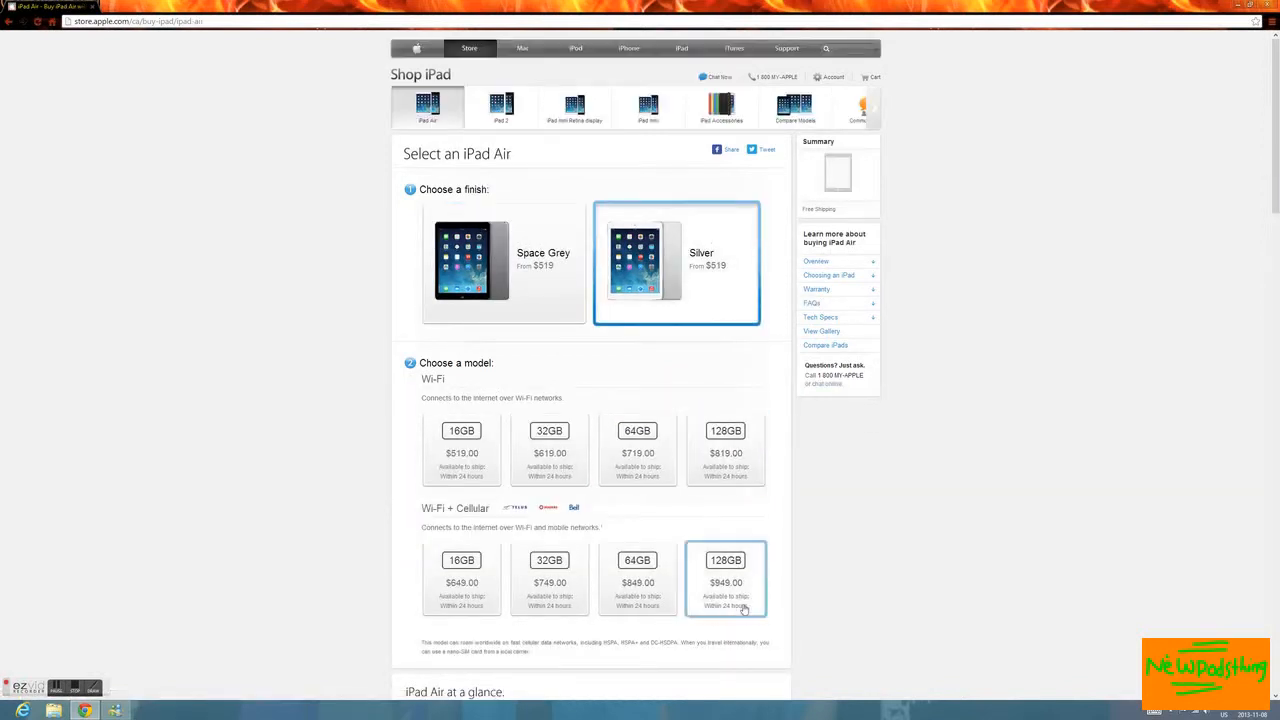
{"action": "left_click", "coordinate": [461, 448]}
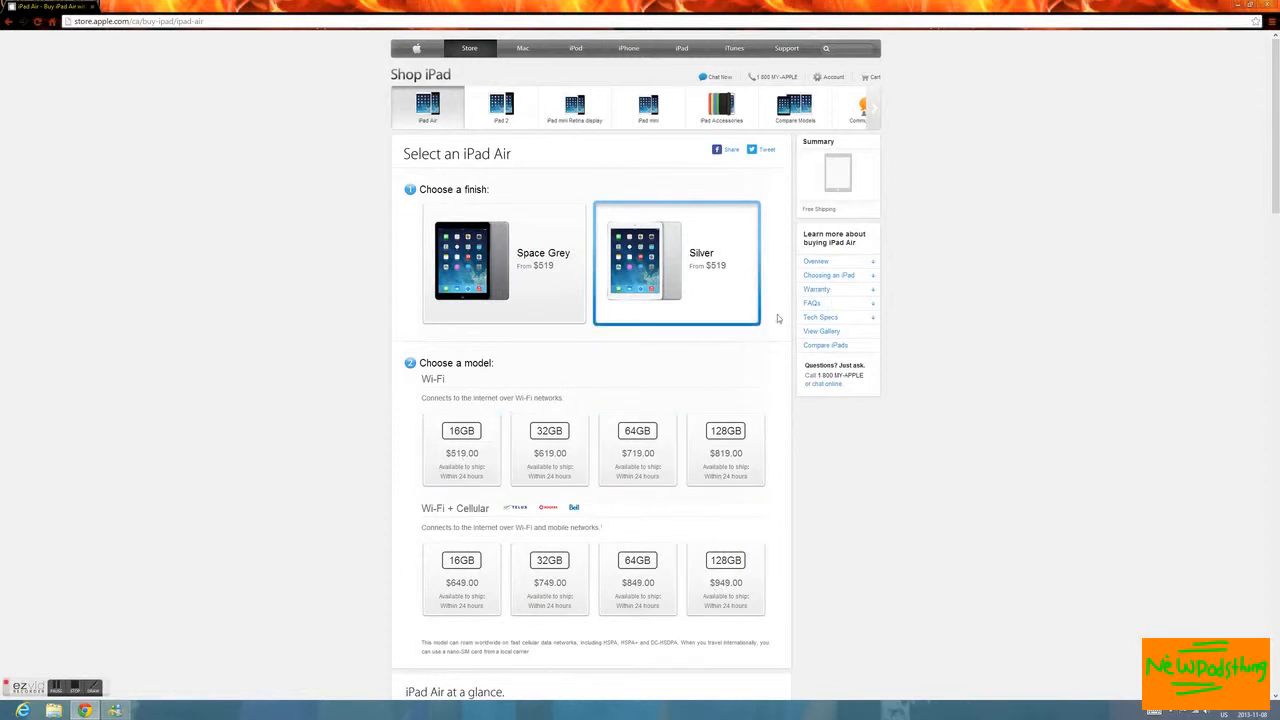
{"action": "mouse_move", "coordinate": [753, 400]}
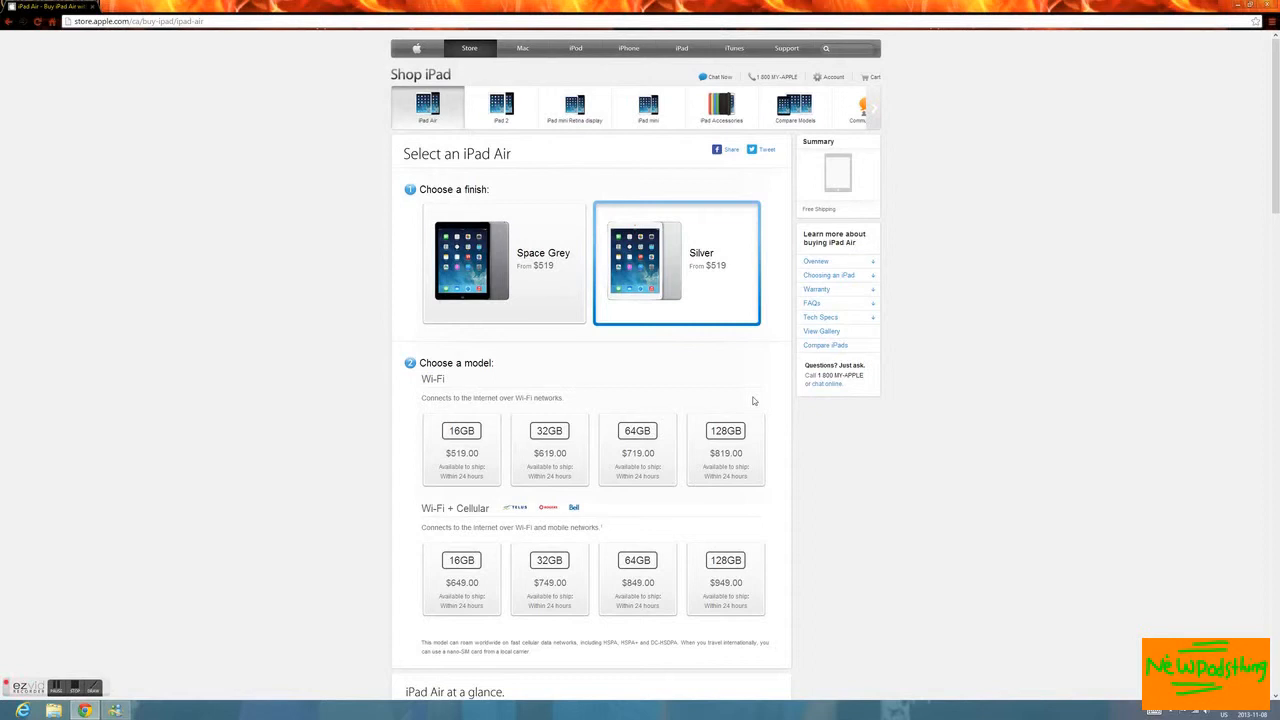
{"action": "left_click", "coordinate": [637, 448]}
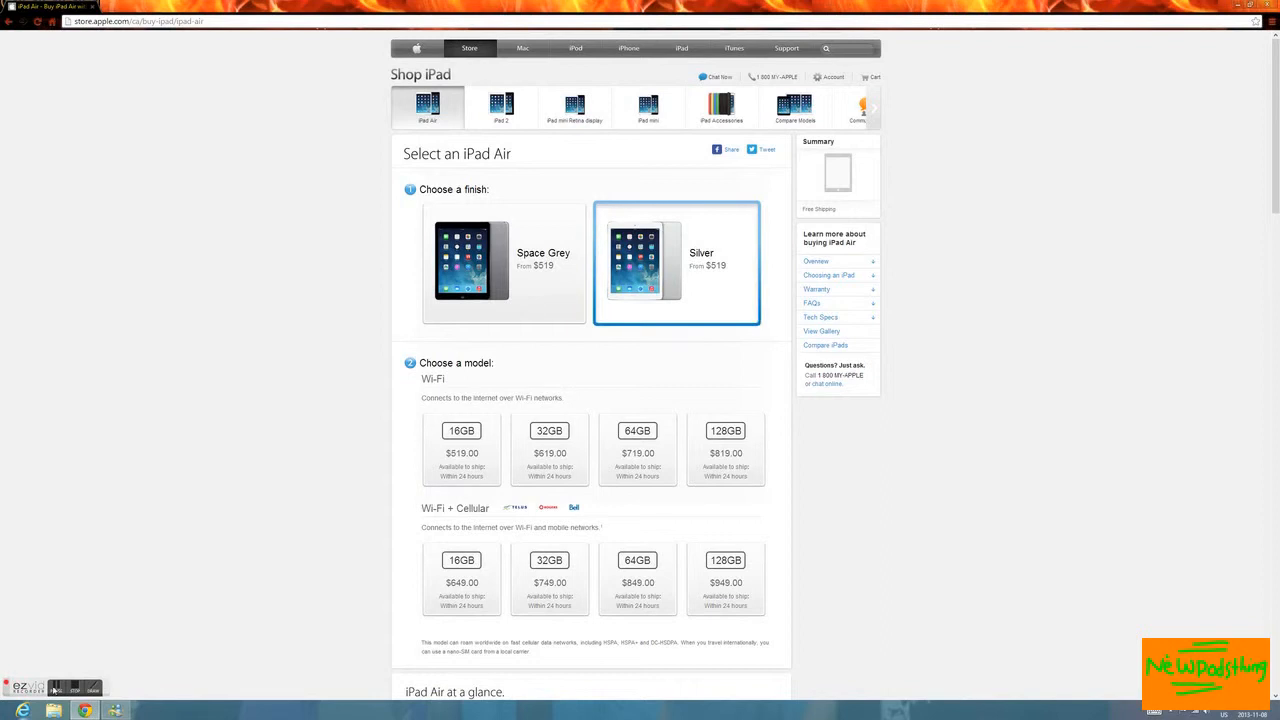
{"action": "mouse_move", "coordinate": [140, 708]}
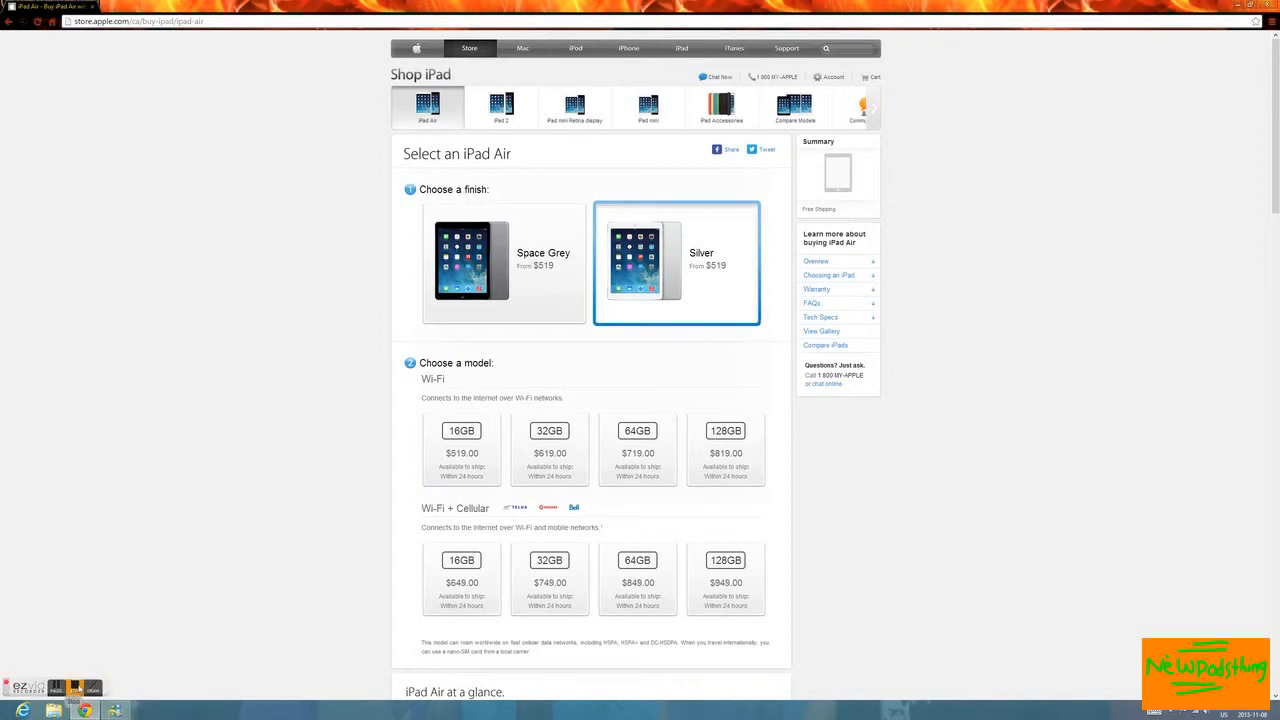
{"action": "mouse_move", "coordinate": [97, 640]}
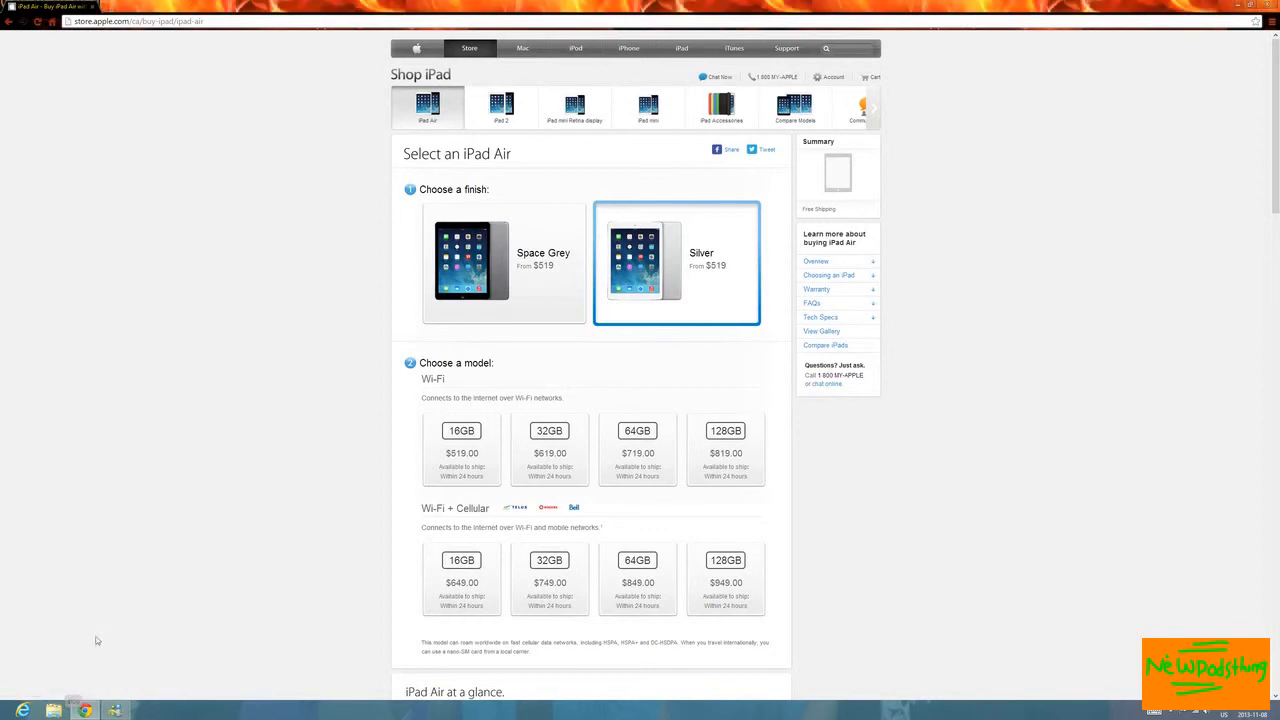